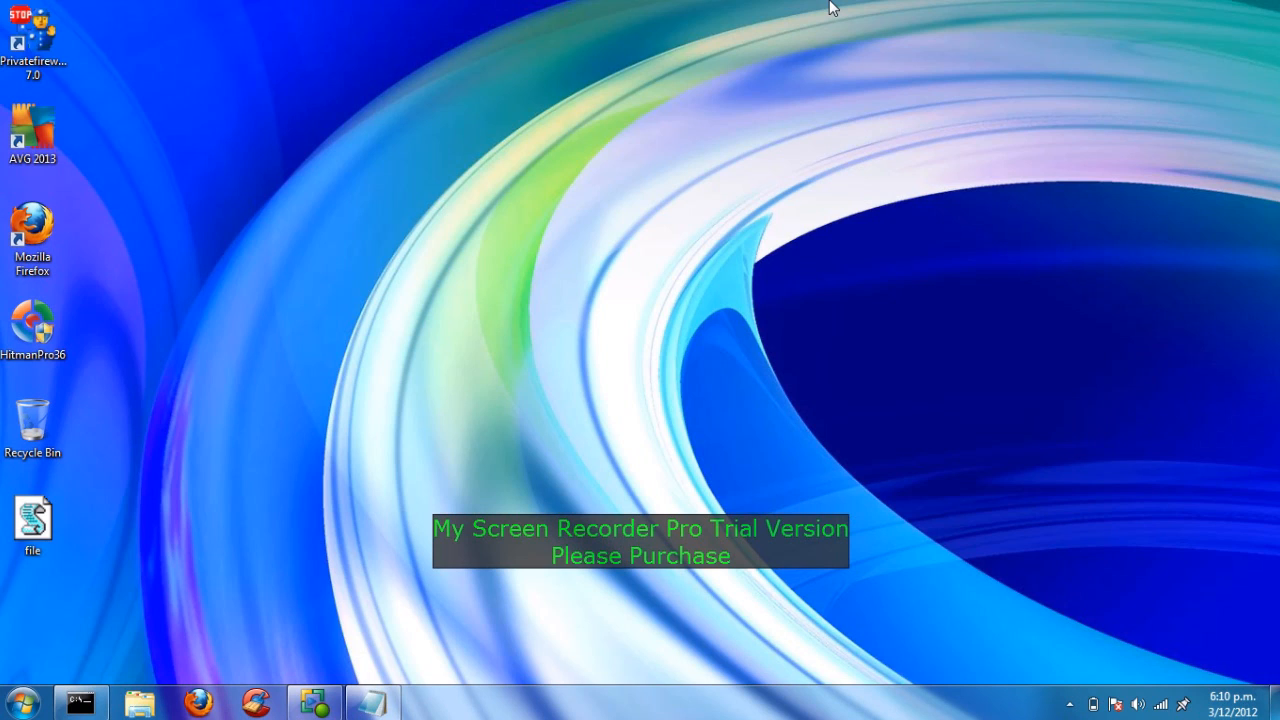
{"action": "mouse_move", "coordinate": [432, 713]}
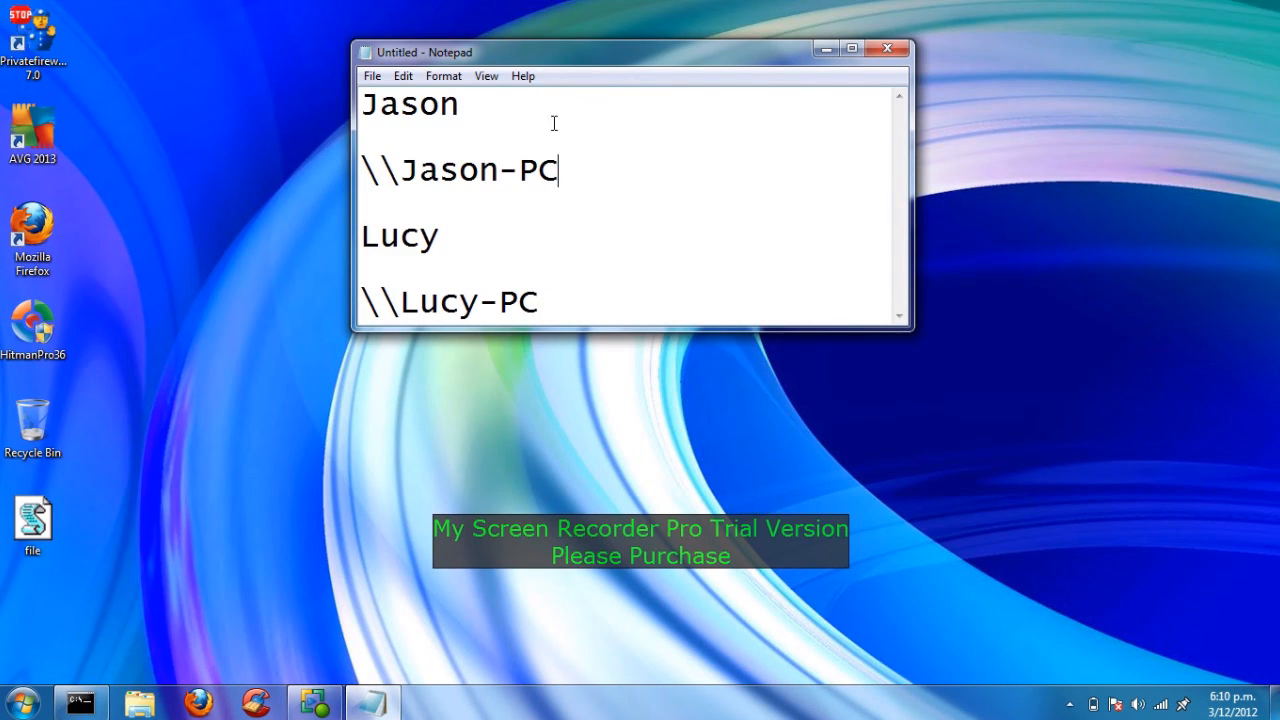
{"action": "mouse_move", "coordinate": [508, 174]}
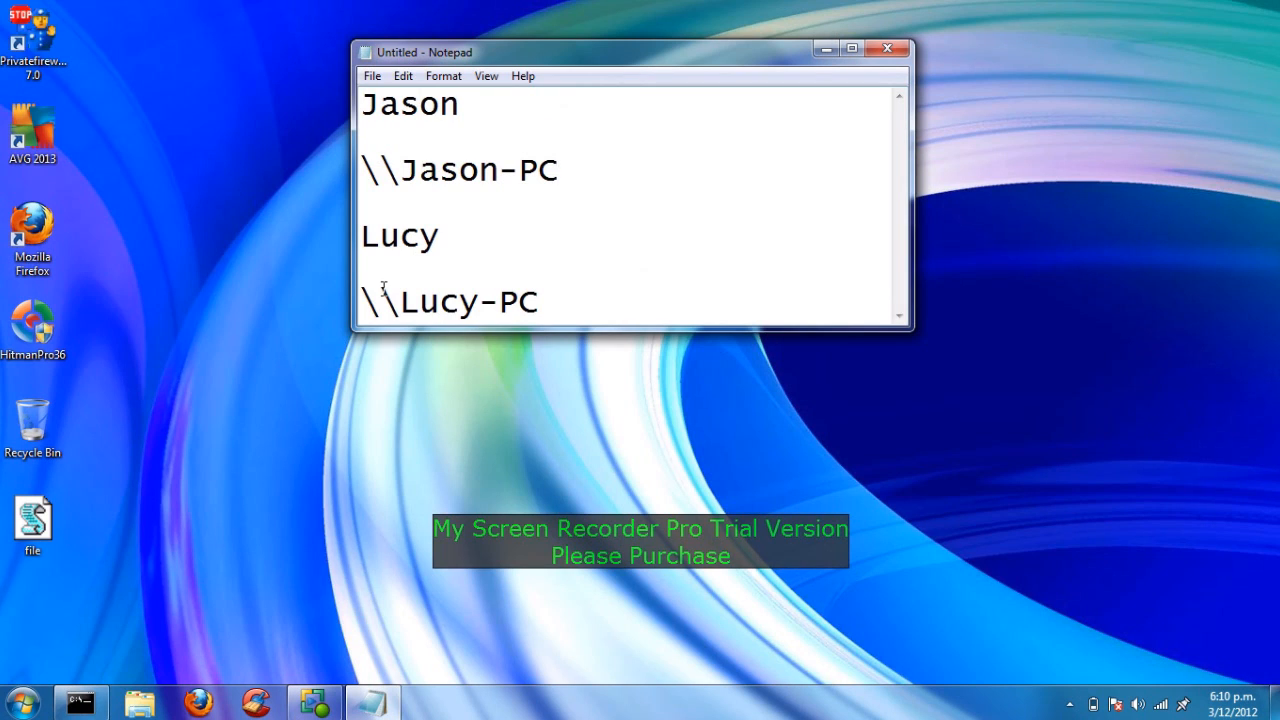
{"action": "mouse_move", "coordinate": [548, 291]}
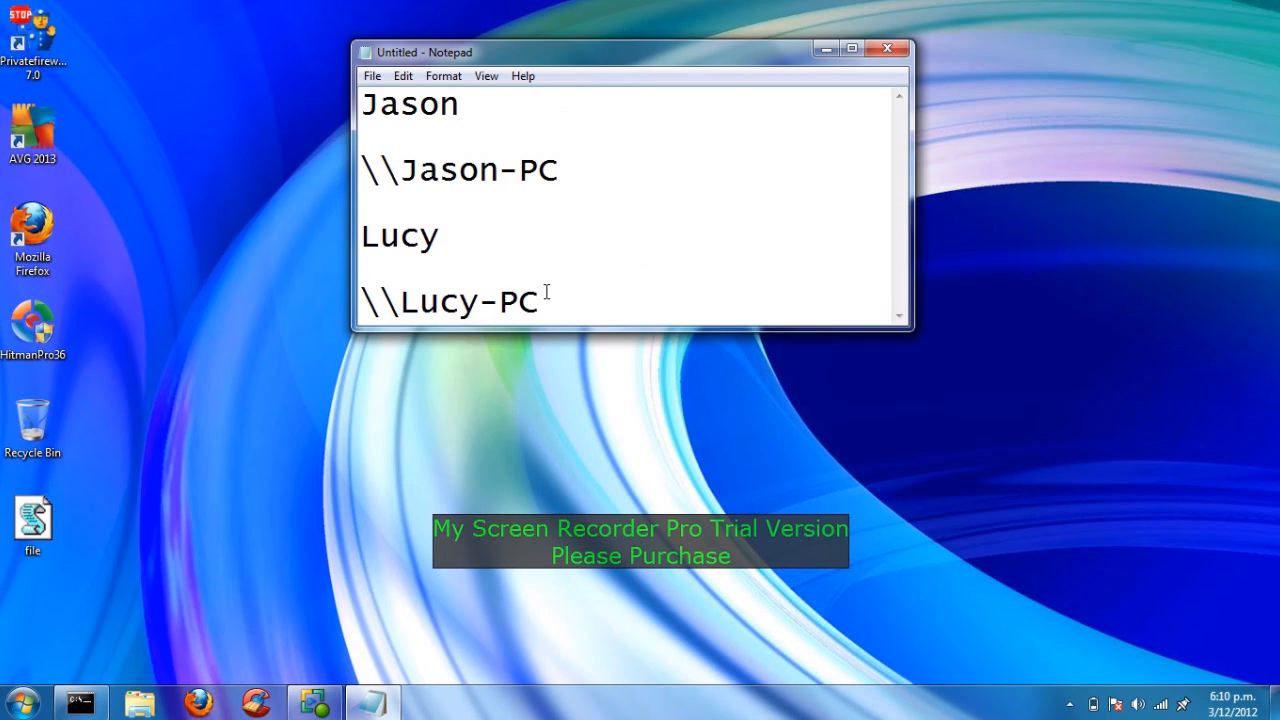
- Minimize Notepad and launch Command Prompt by searching 'cmd' from Start
{"action": "left_click", "coordinate": [563, 169]}
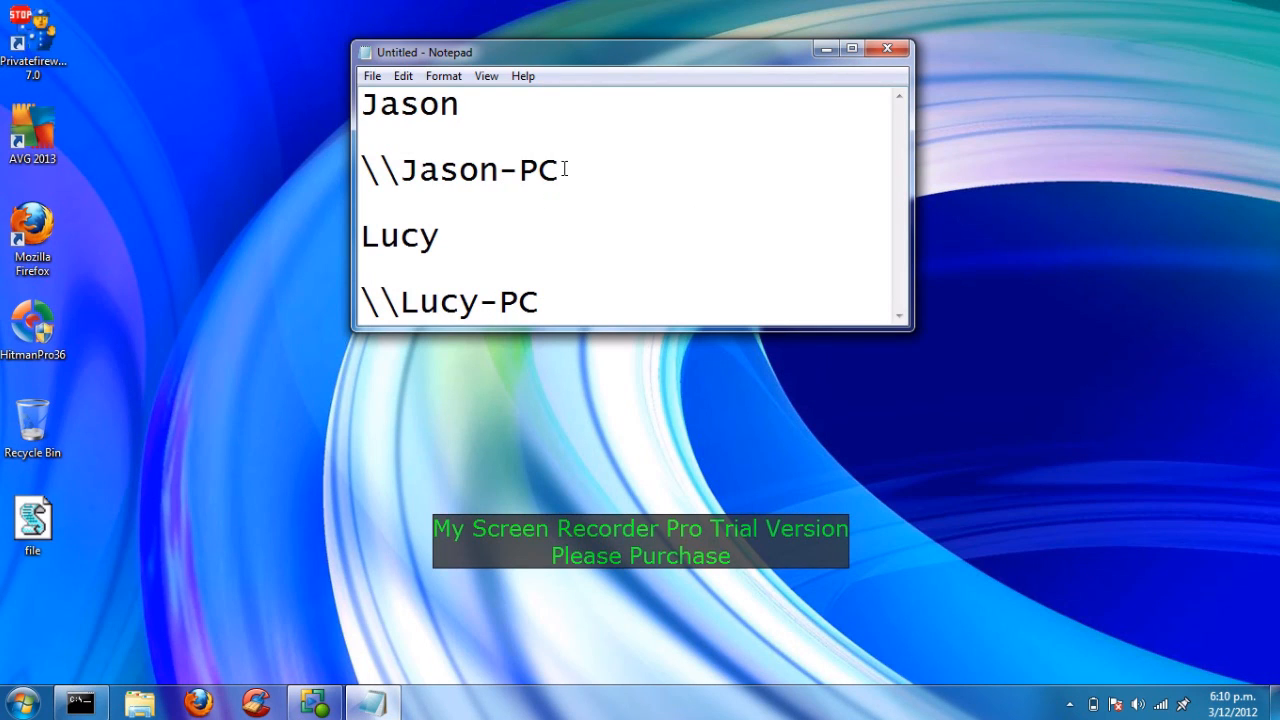
{"action": "mouse_move", "coordinate": [789, 38]}
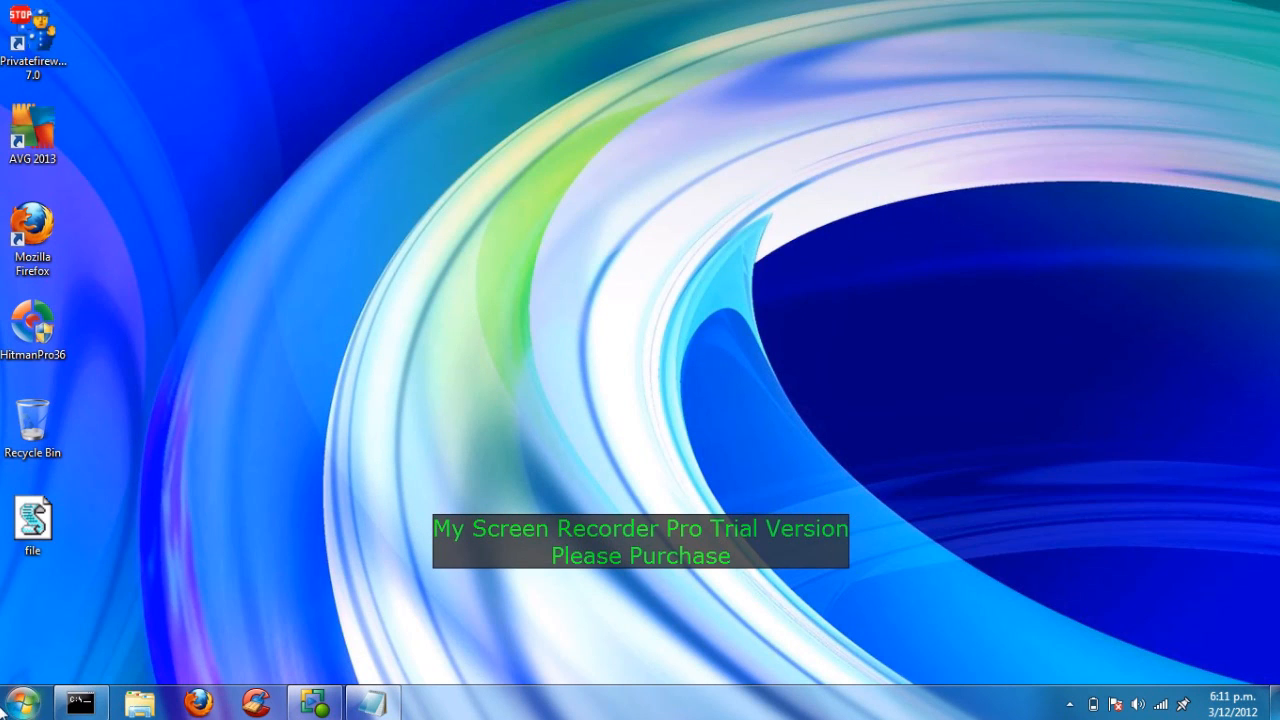
{"action": "left_click", "coordinate": [24, 700]}
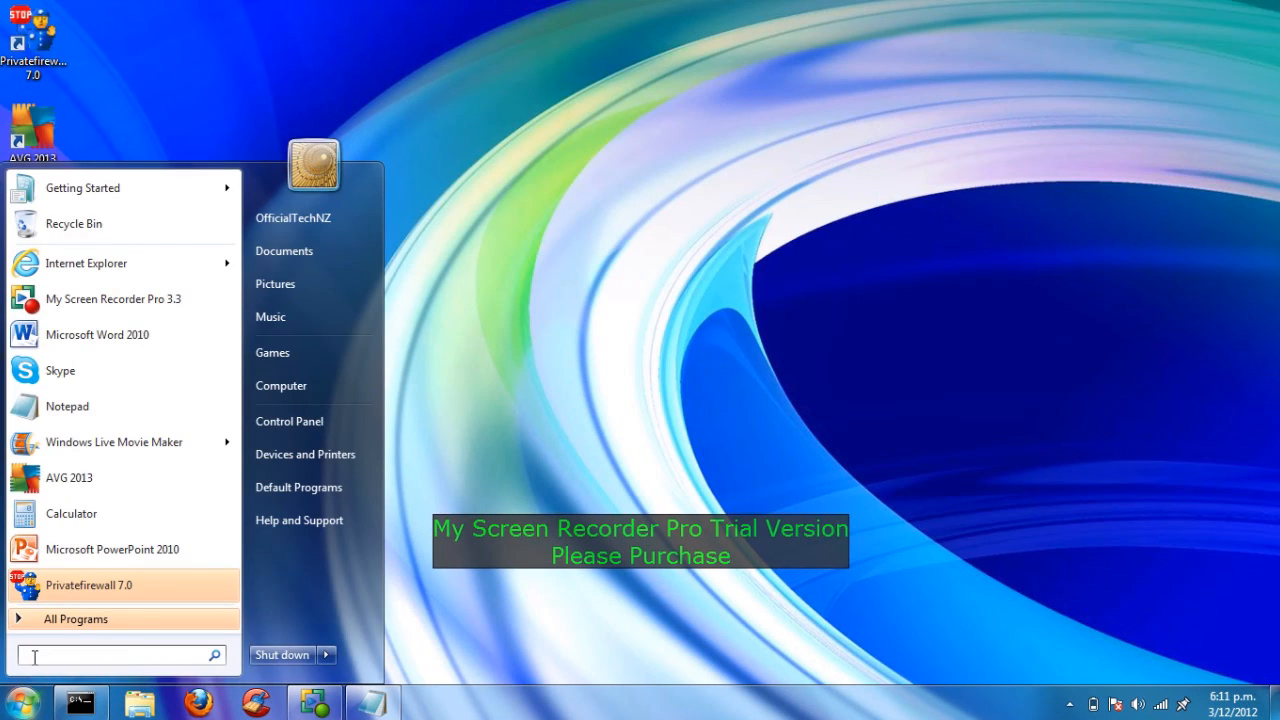
{"action": "type", "text": "cmd"}
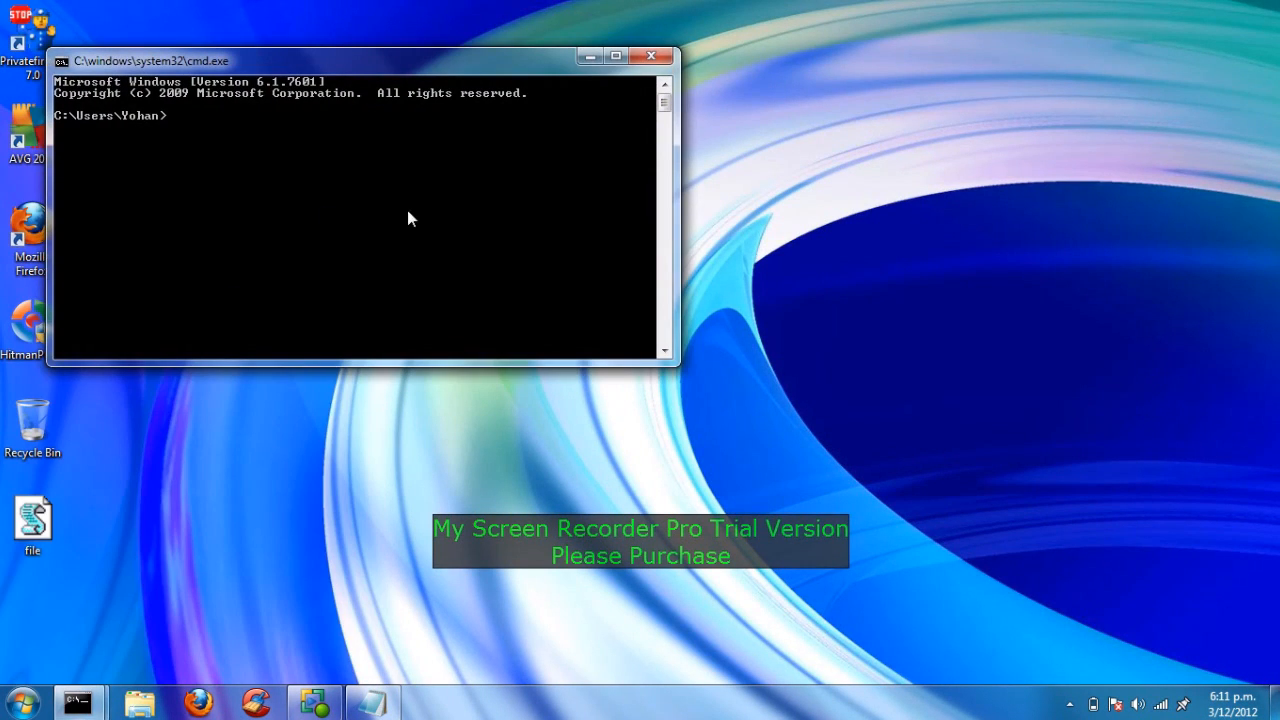
- Centre the cmd window and run 'net view' to list HOME-PC and YOHAN-PC
{"action": "left_click_drag", "start_coordinate": [150, 61], "coordinate": [740, 98]}
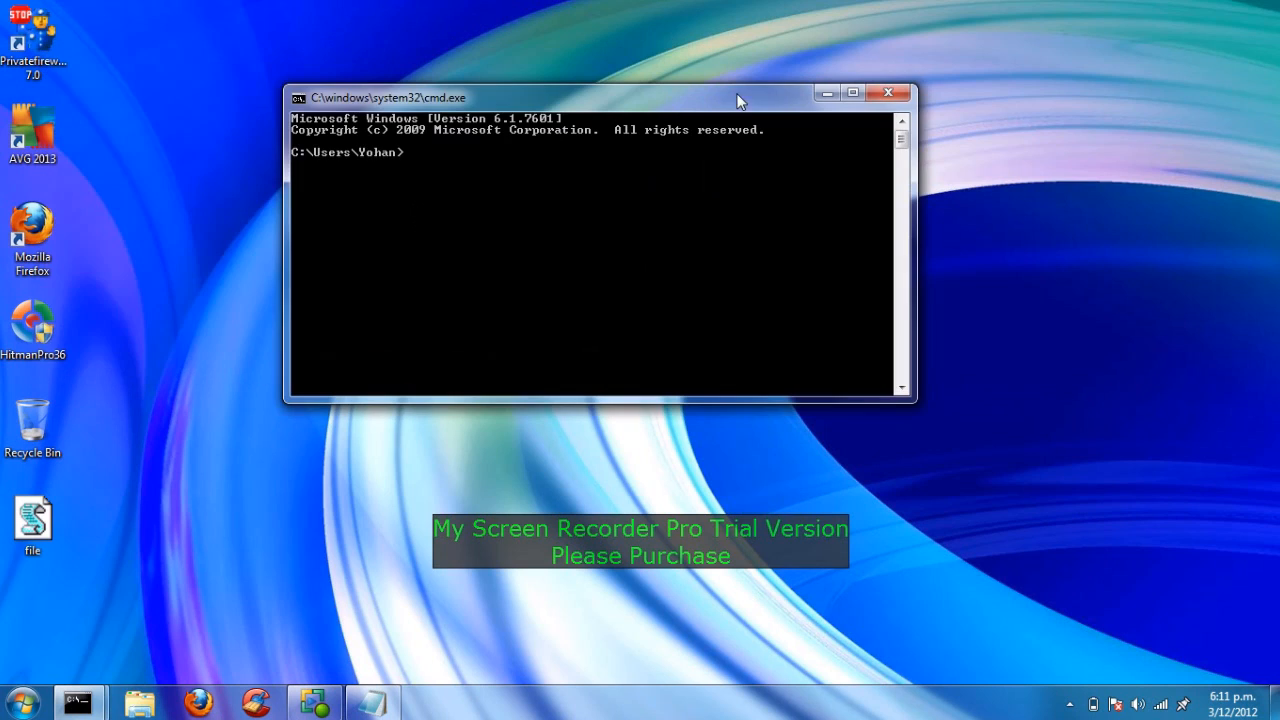
{"action": "type", "text": "net"}
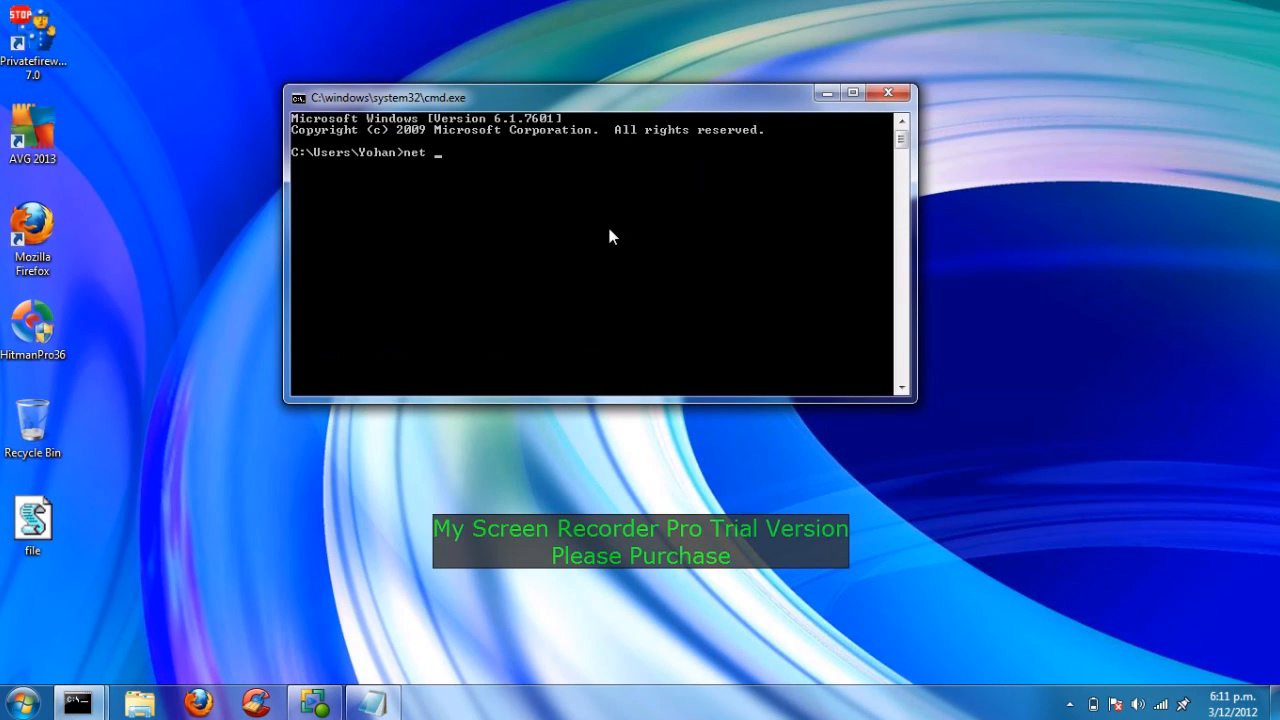
{"action": "type", "text": "view"}
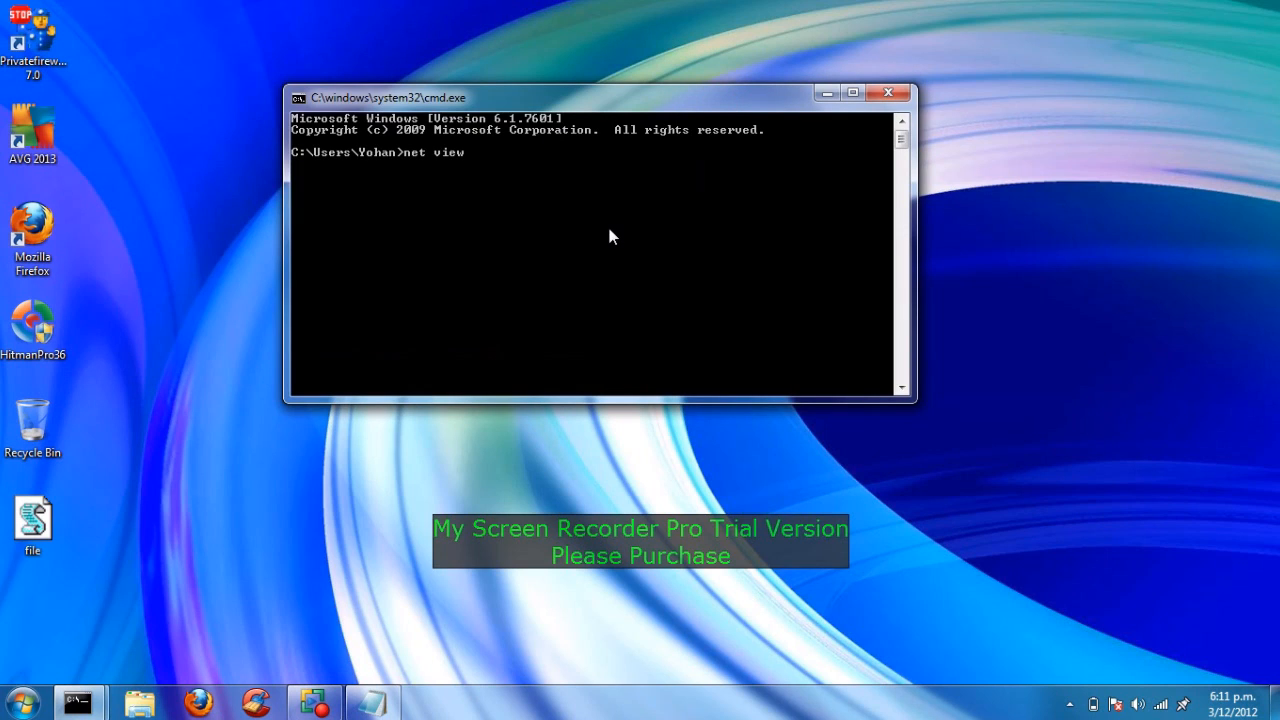
{"action": "key", "text": "Return"}
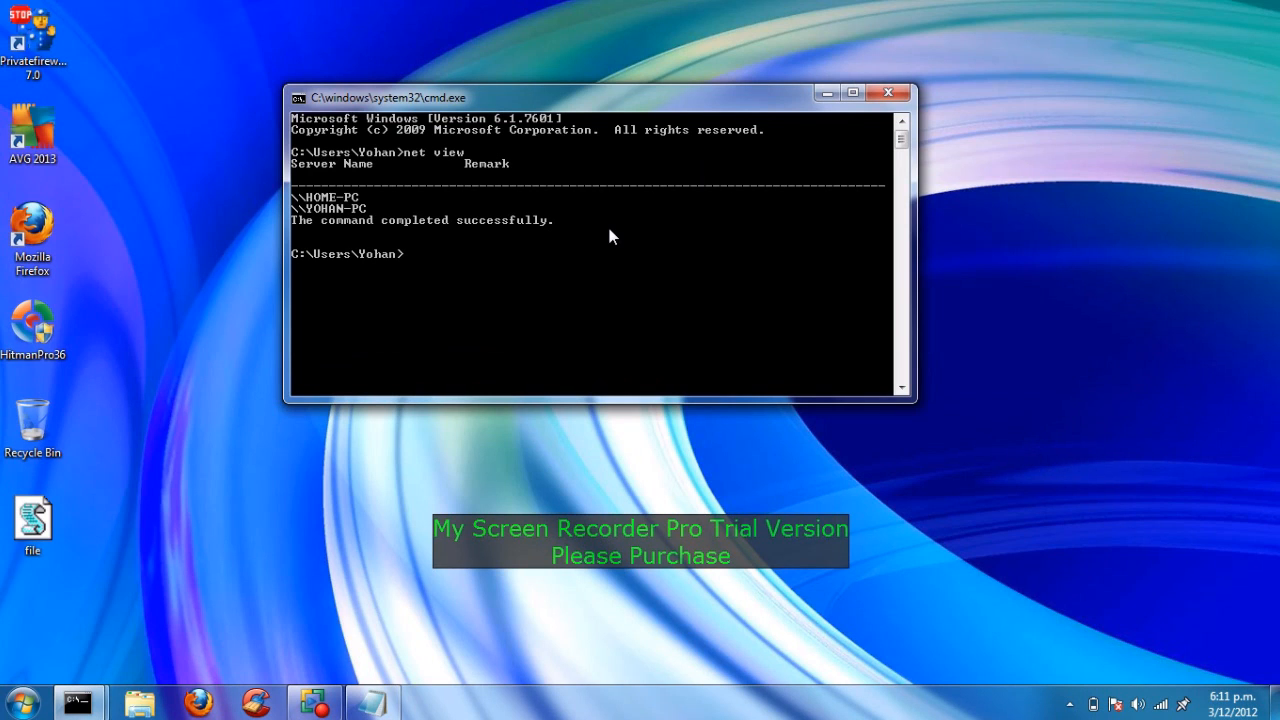
{"action": "mouse_move", "coordinate": [360, 165]}
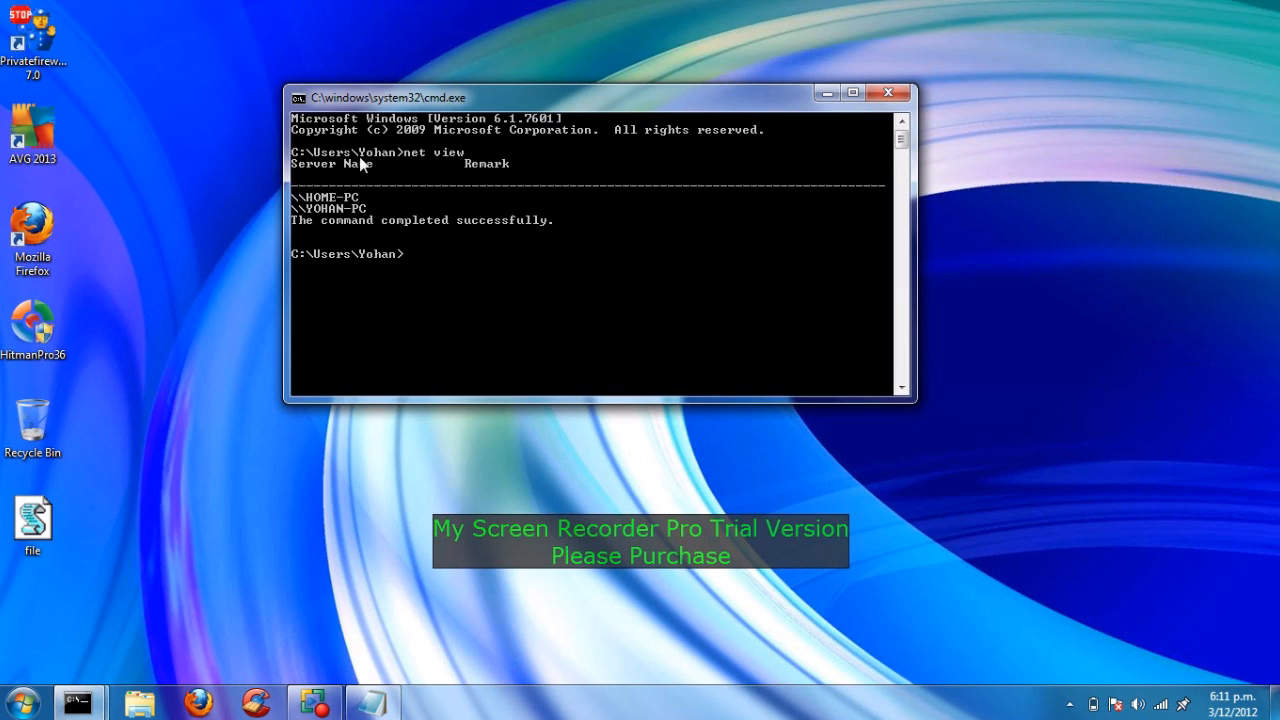
{"action": "mouse_move", "coordinate": [490, 252]}
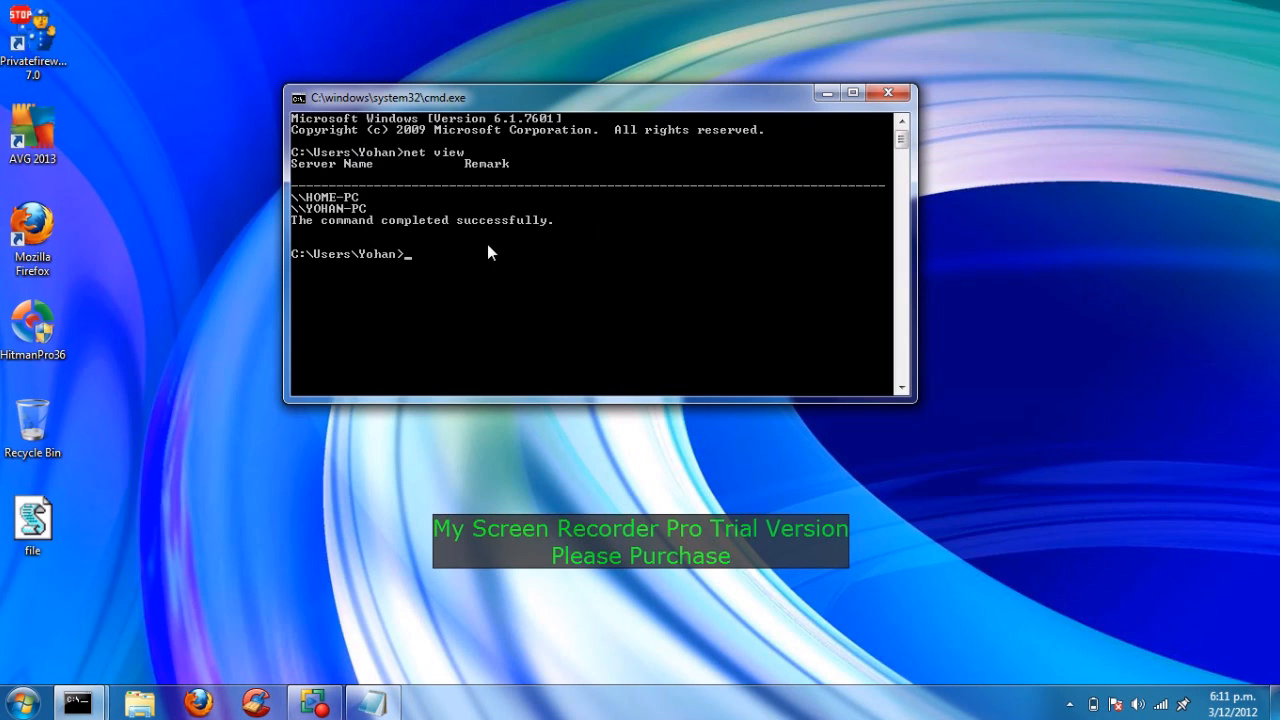
{"action": "mouse_move", "coordinate": [420, 315]}
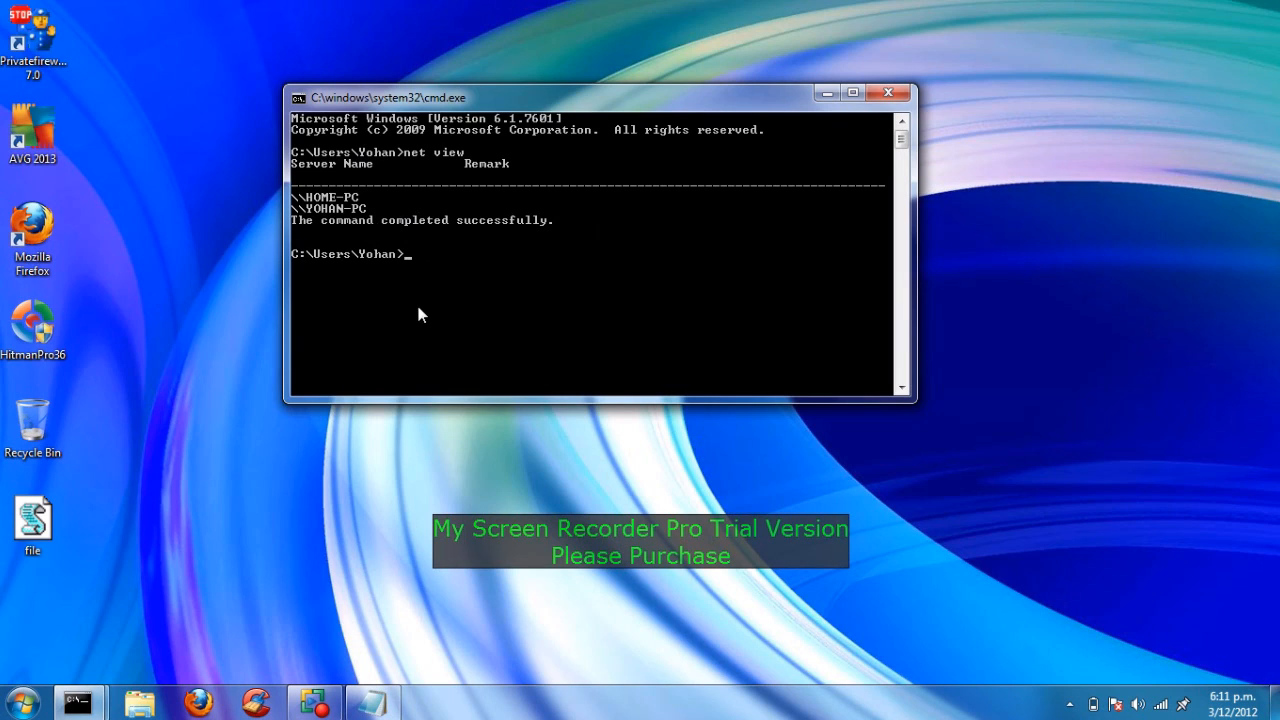
{"action": "mouse_move", "coordinate": [843, 103]}
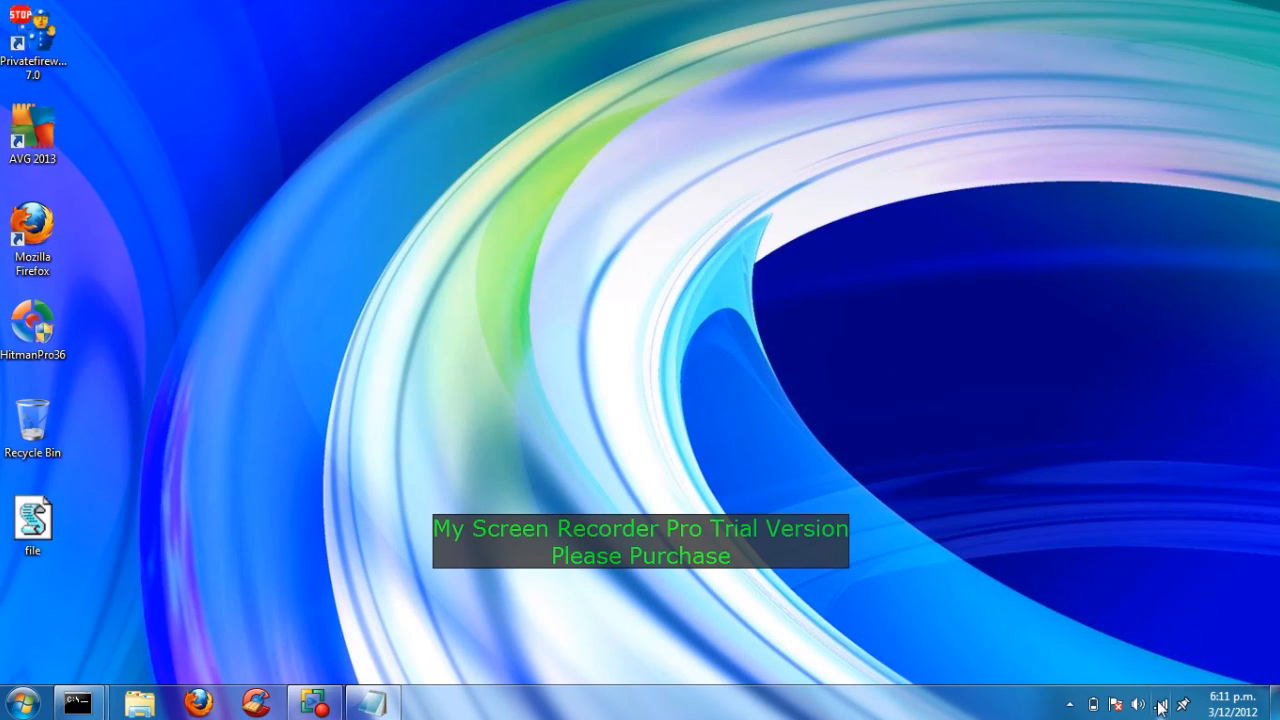
{"action": "mouse_move", "coordinate": [640, 361]}
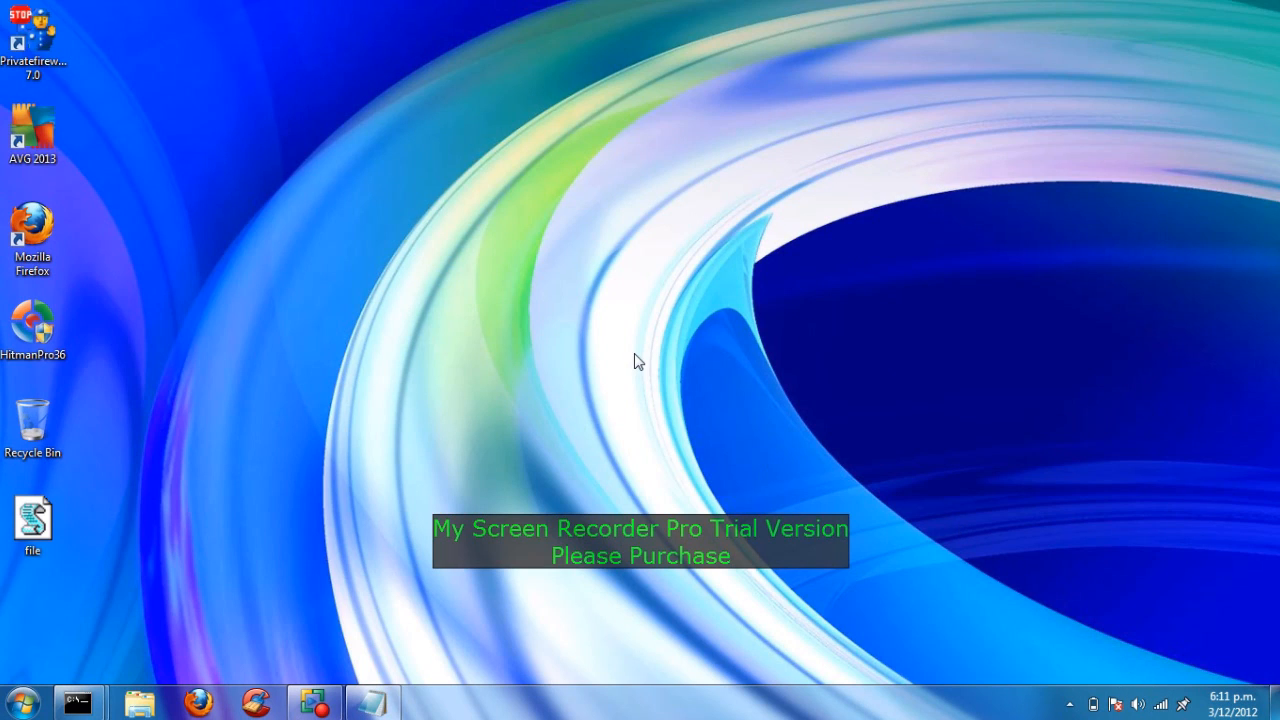